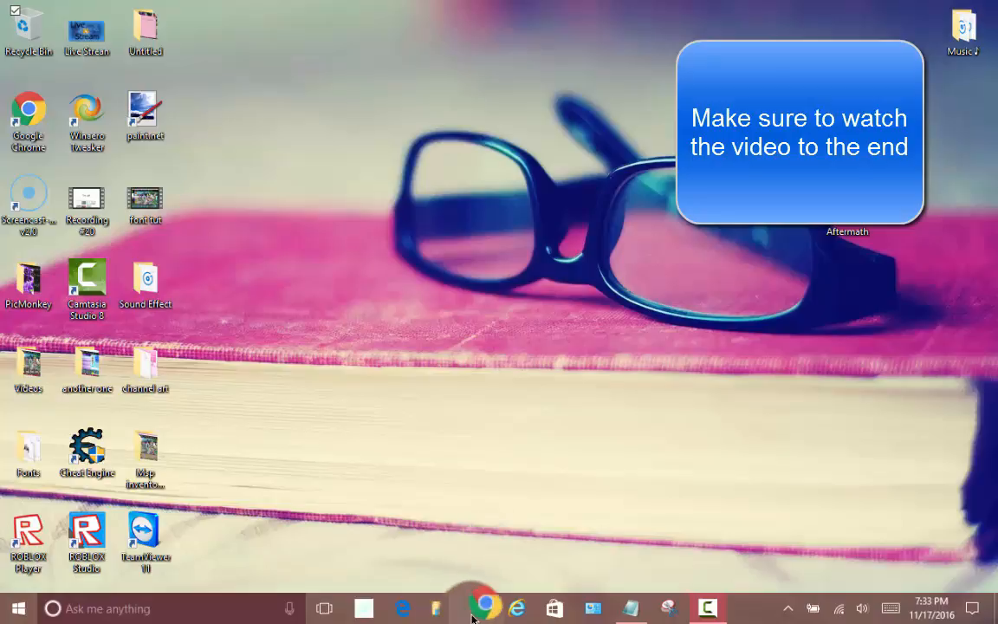
# Launch Google Chrome and load the admin.moviestarplanet.ca sign-in page
pyautogui.click(483, 607)
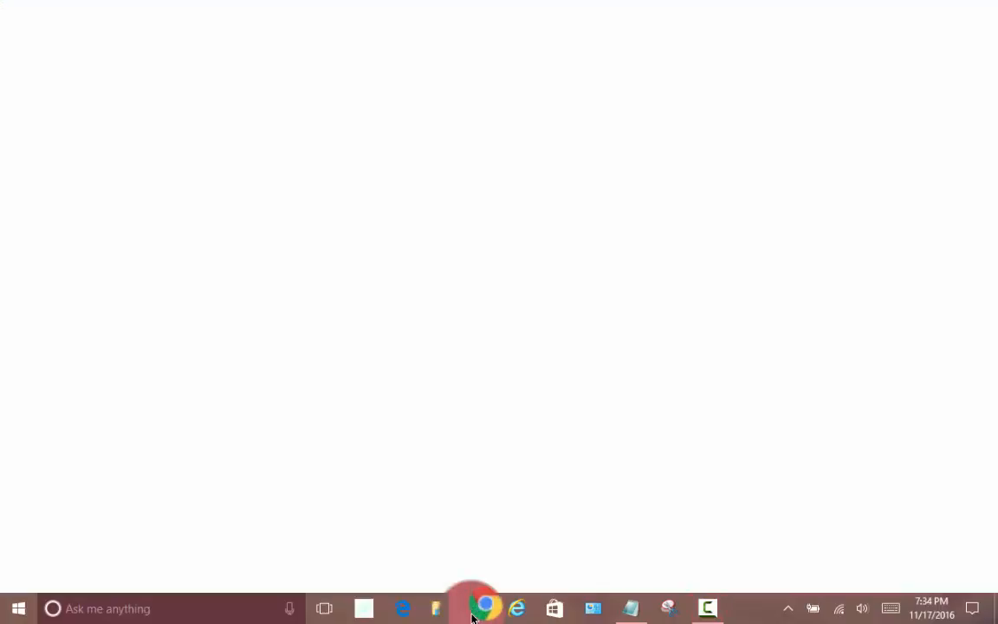
pyautogui.click(479, 608)
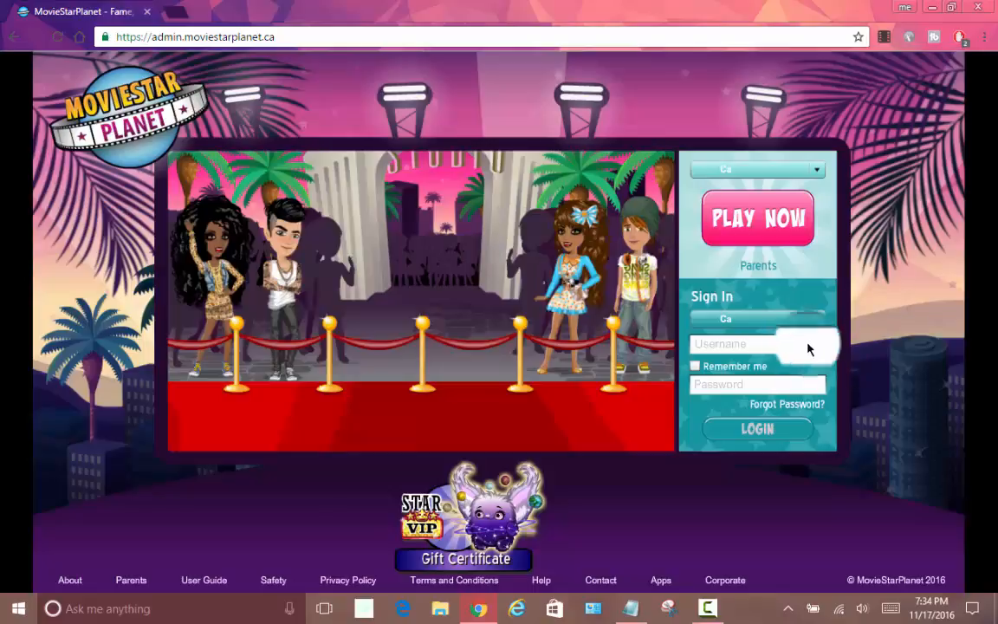
# Start entering a username in the sign-in form, then erase the half-entered text
pyautogui.click(758, 343)
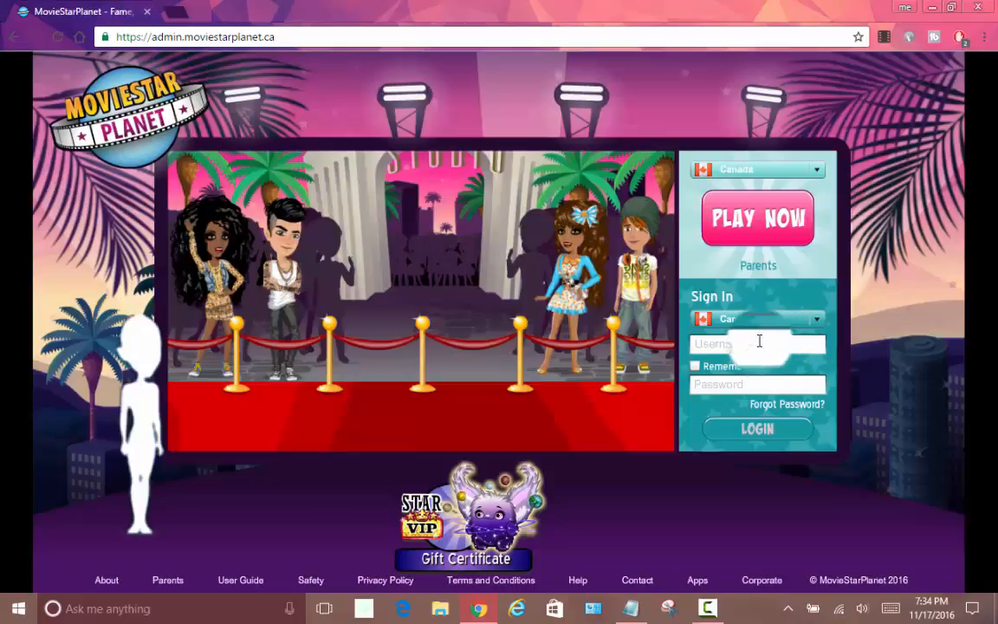
pyautogui.click(17, 608)
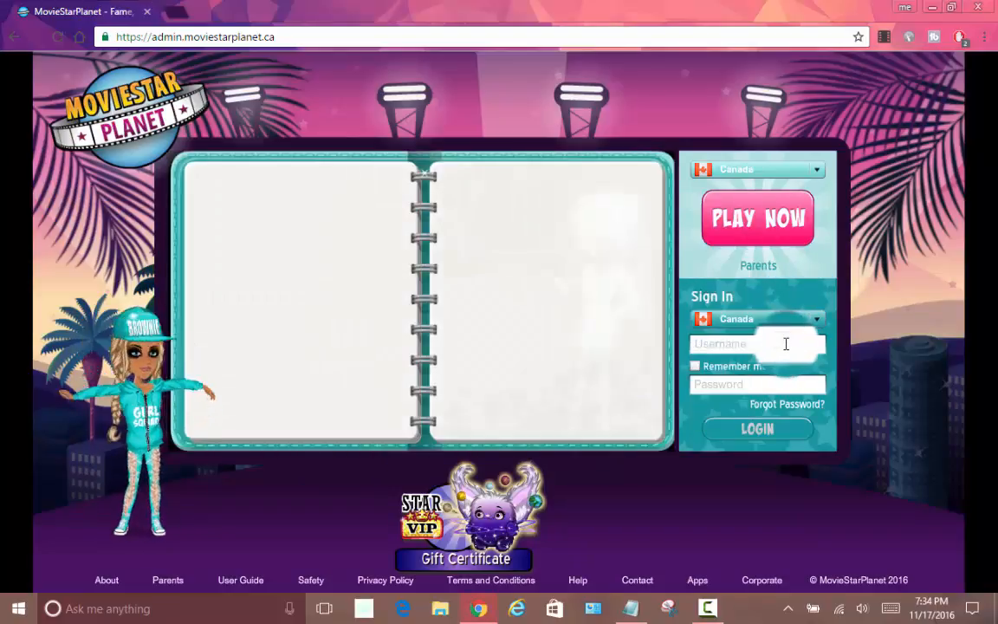
pyautogui.write('//')
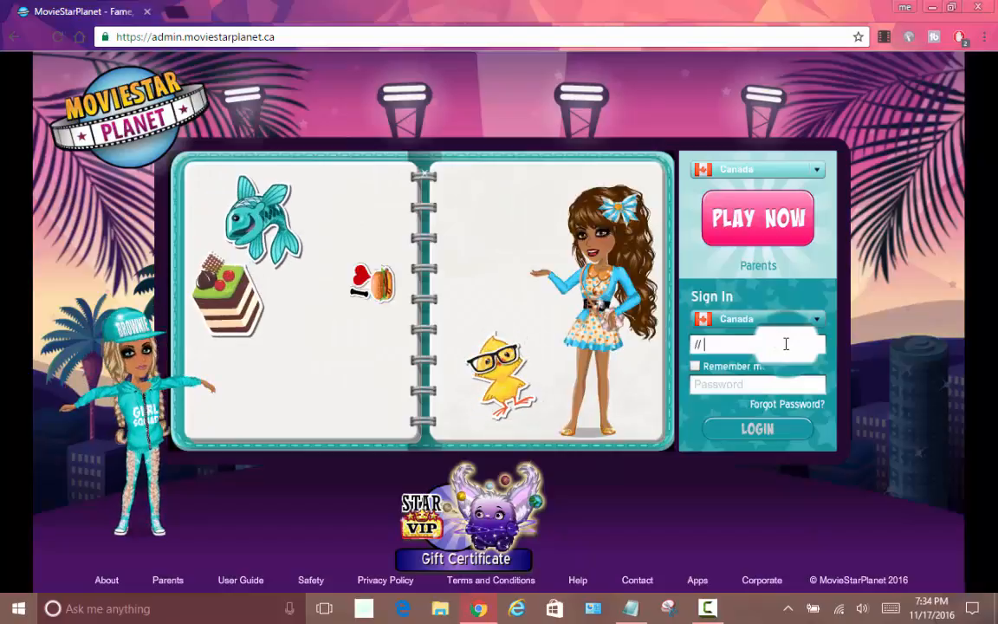
pyautogui.write('meo //')
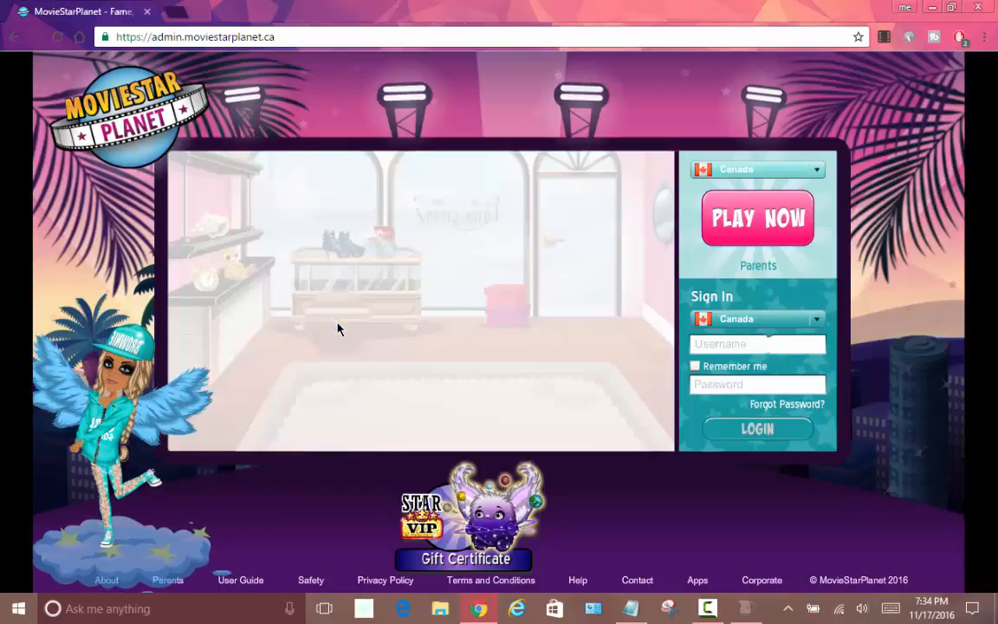
pyautogui.write('cray')
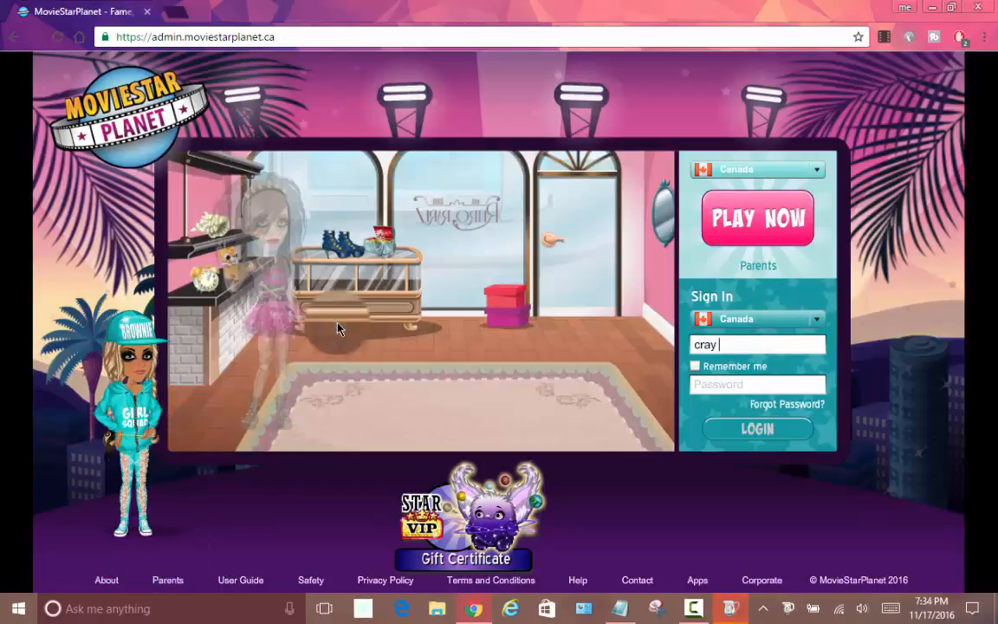
pyautogui.press('backspace')
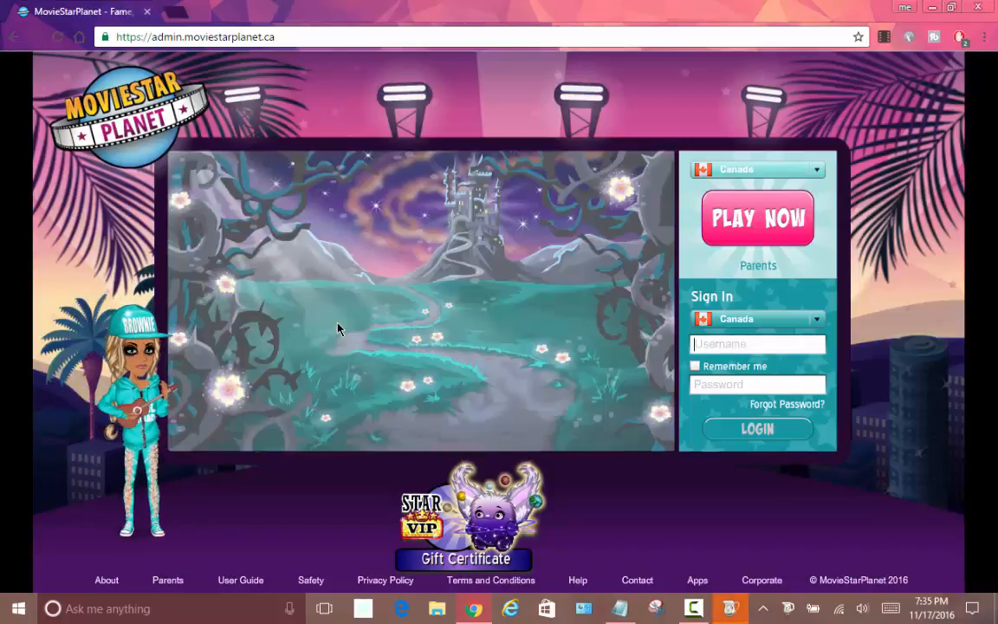
# Refocus the username field and enter the username 'shawty'
pyautogui.click(757, 344)
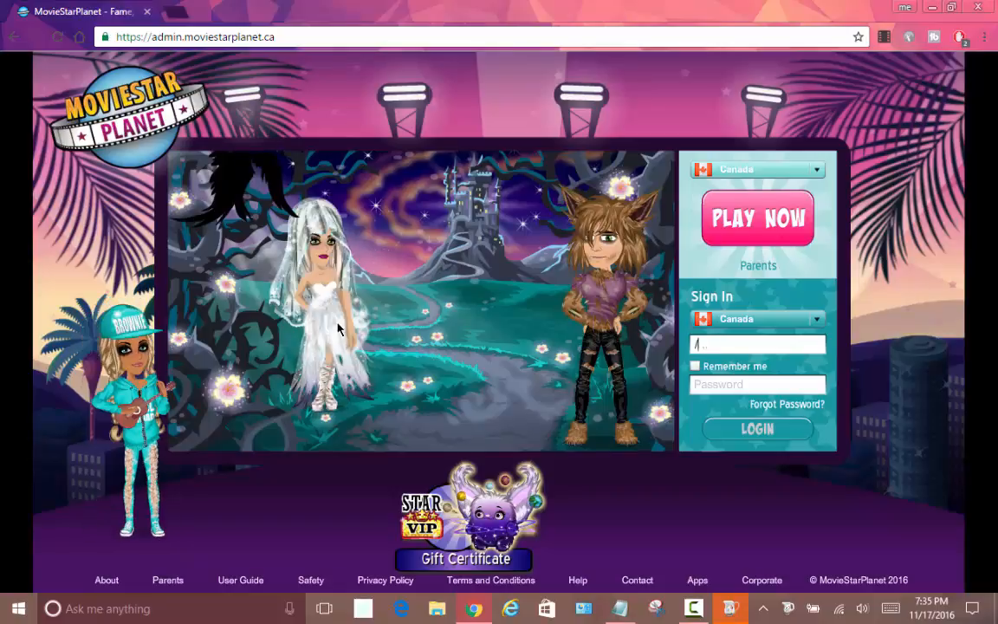
pyautogui.write('>s')
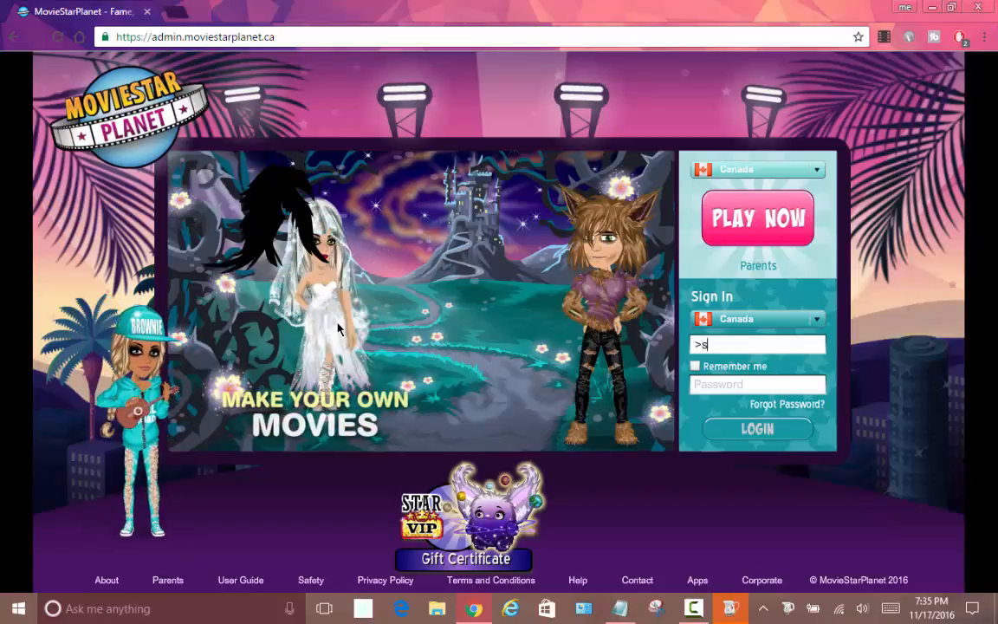
pyautogui.write('hawty')
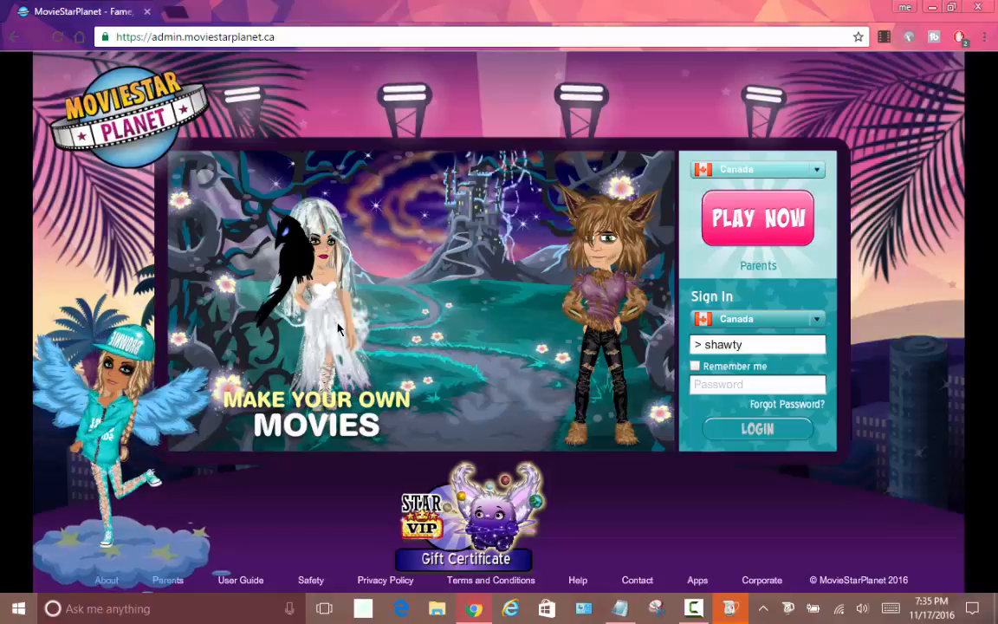
pyautogui.write('<')
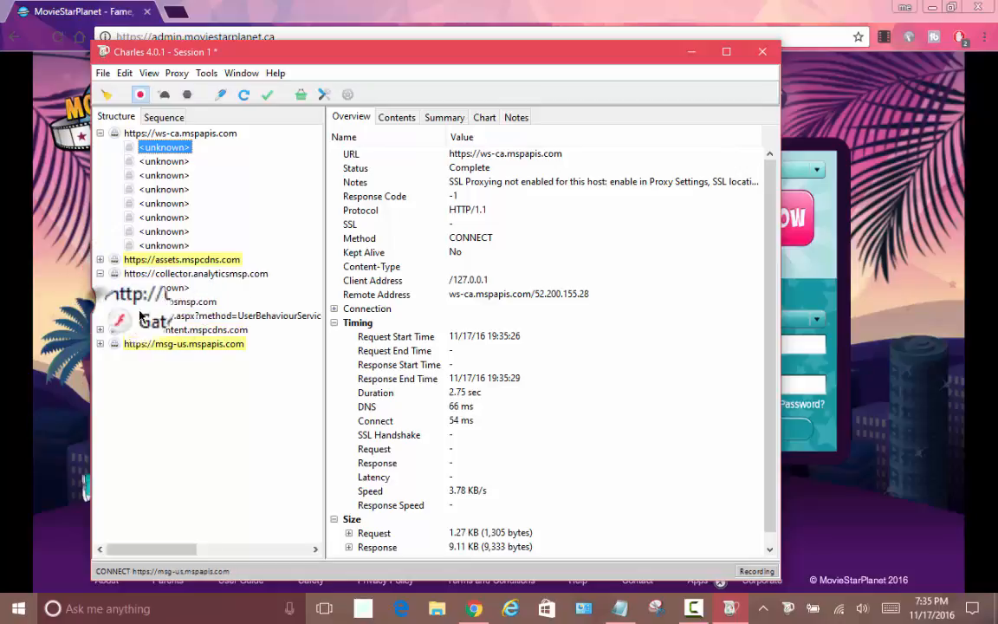
# Inspect the UserBehaviourService Gateway.aspx request's AMF body, then return to the game
pyautogui.click(229, 314)
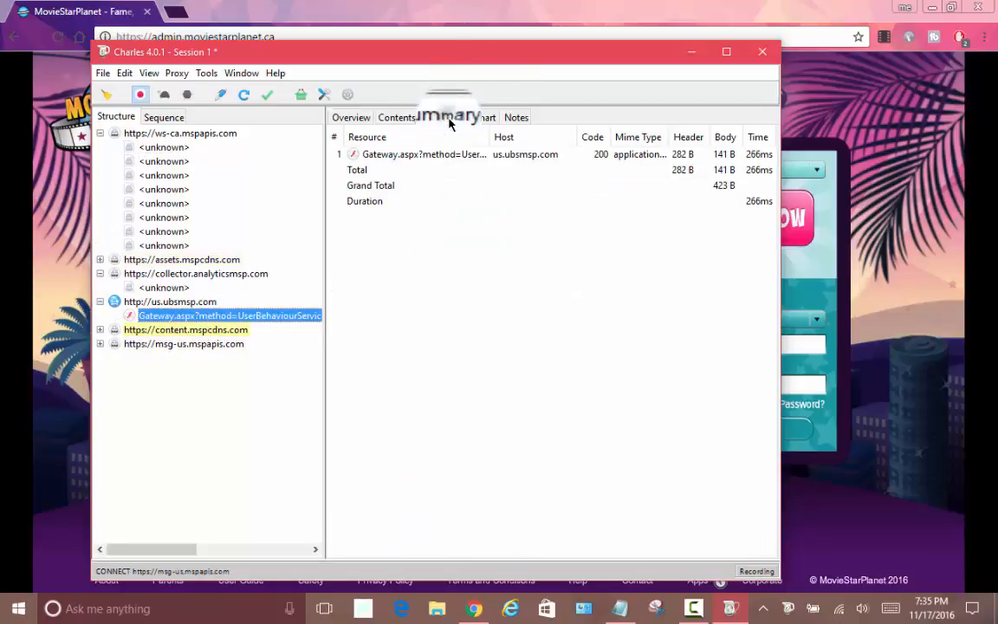
pyautogui.click(393, 117)
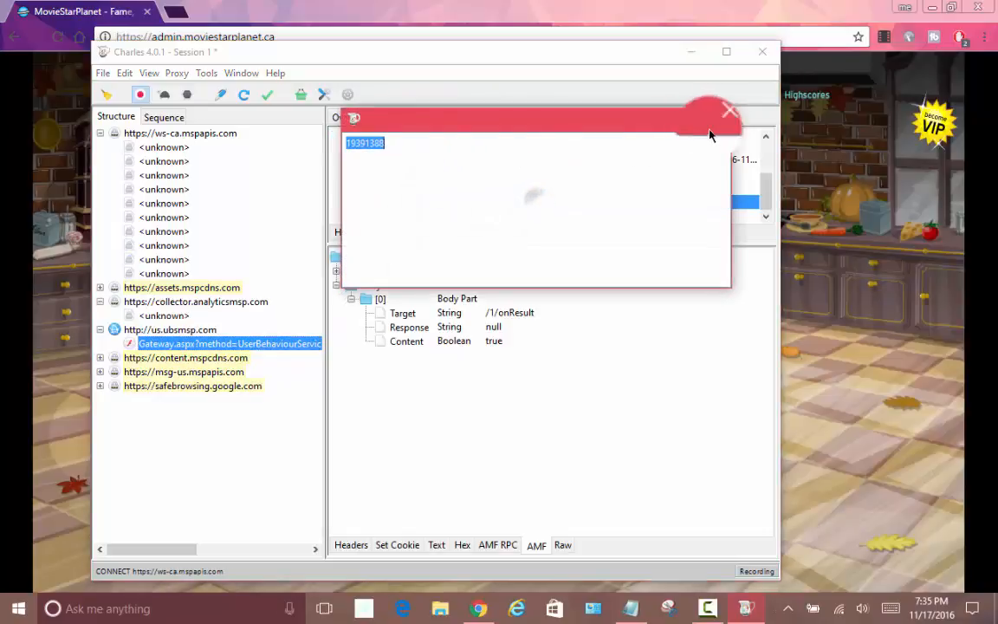
pyautogui.click(731, 111)
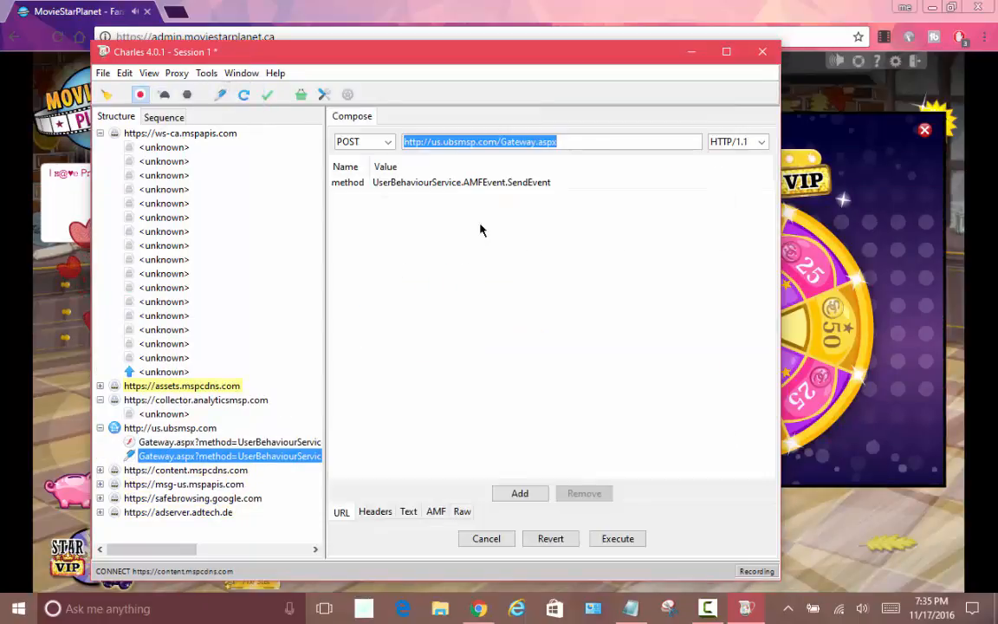
pyautogui.click(434, 511)
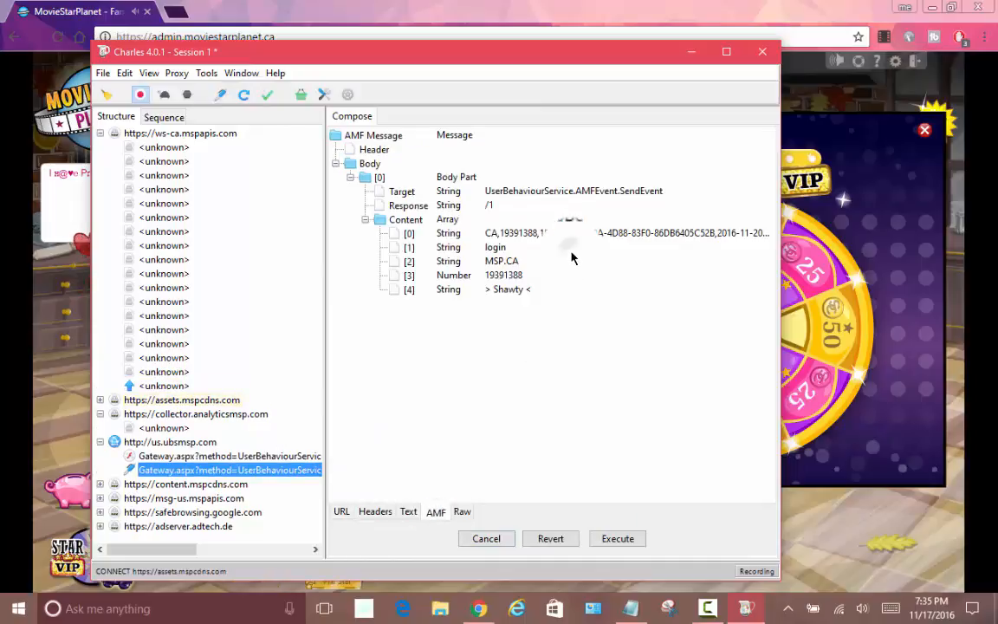
pyautogui.click(550, 538)
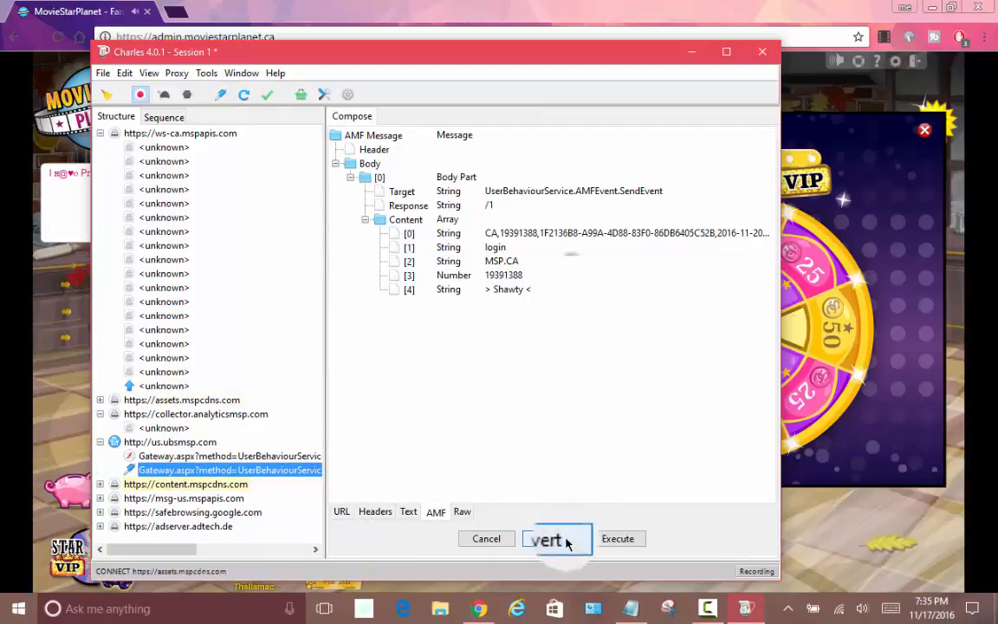
pyautogui.click(618, 538)
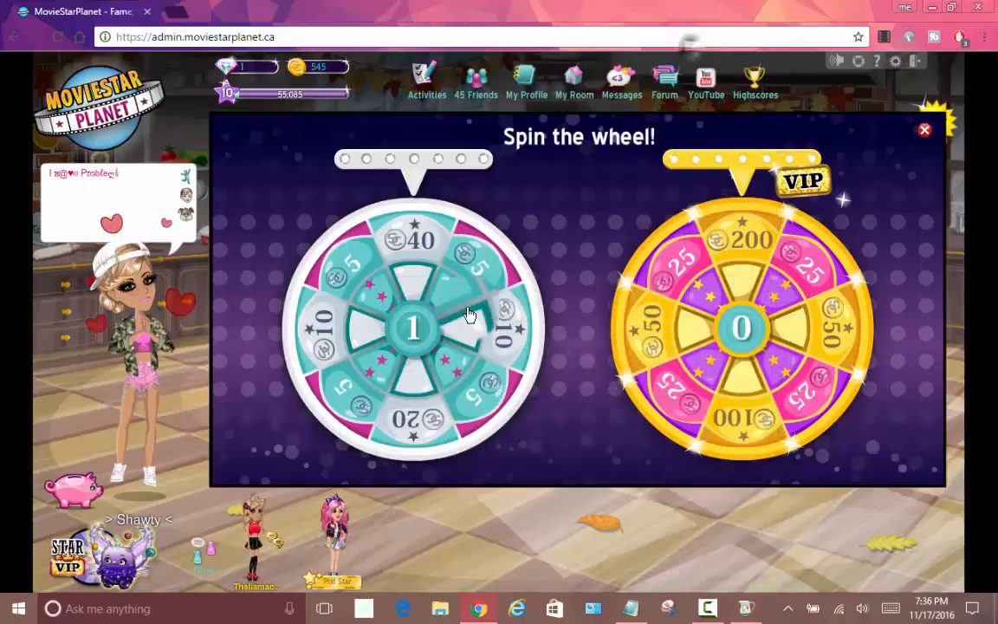
# Close the spin-the-wheel and activity panels, and clear the Charles session
pyautogui.click(924, 130)
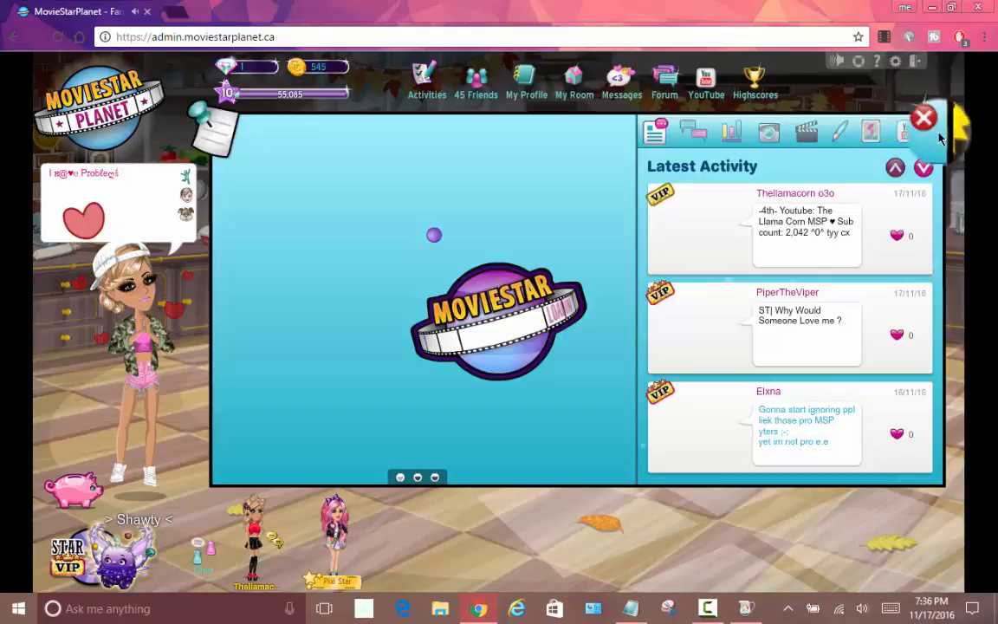
pyautogui.click(742, 608)
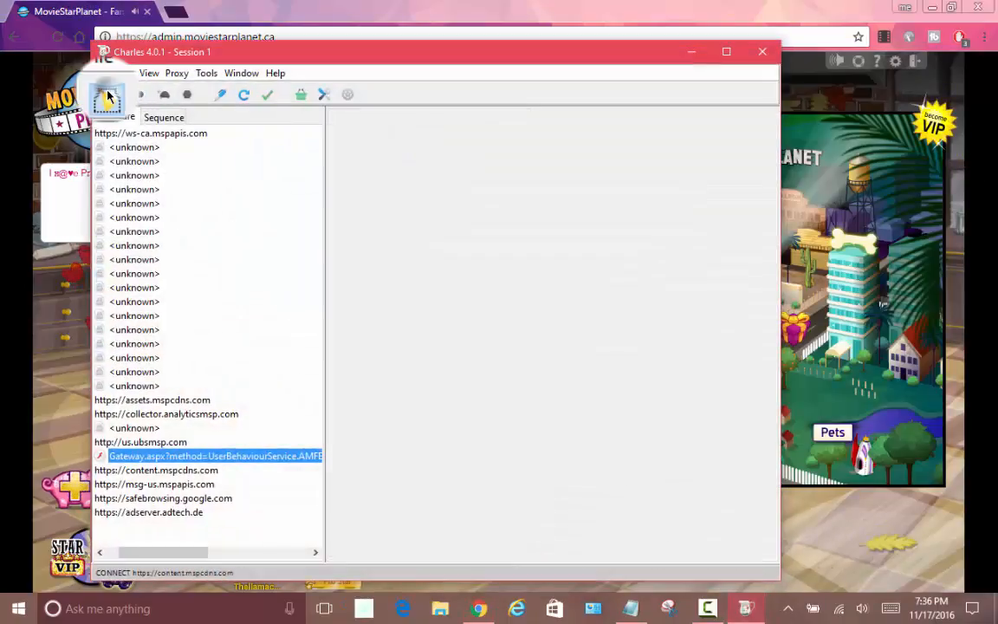
pyautogui.click(182, 94)
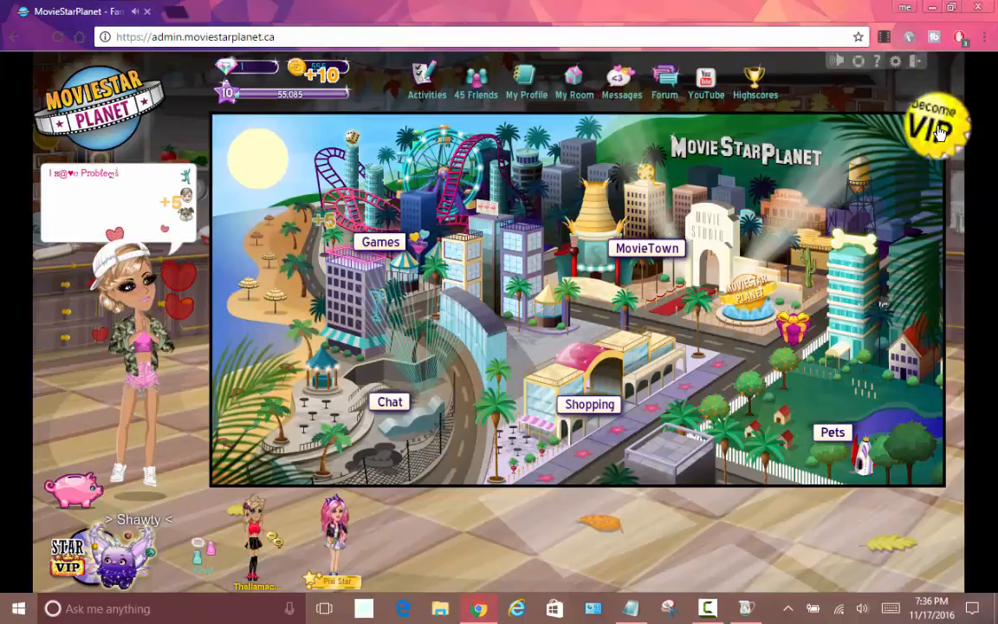
# Open the VIP membership offers and toggle breakpoint interception in Charles
pyautogui.click(935, 130)
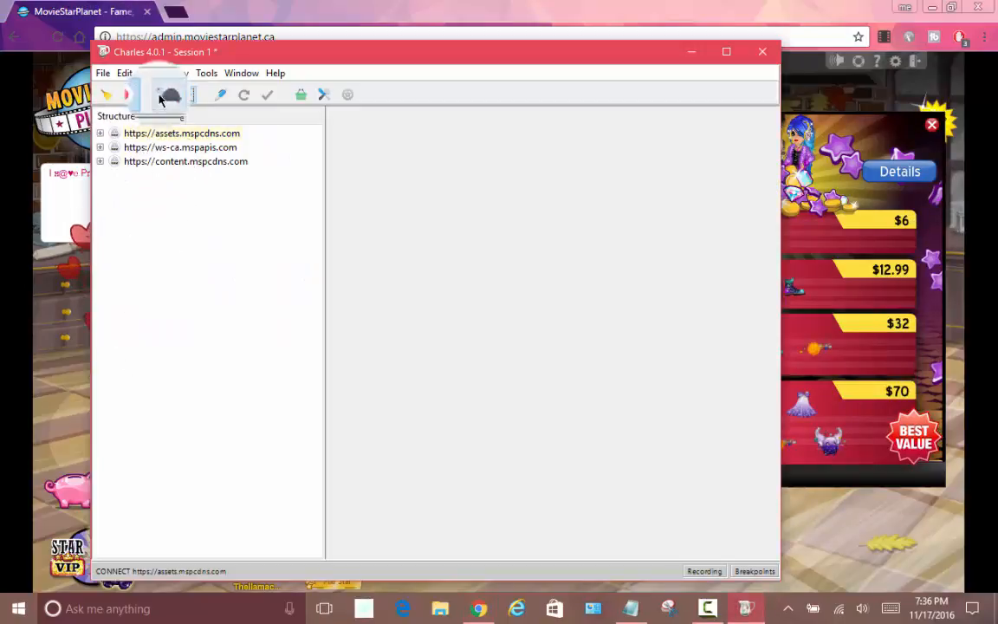
pyautogui.click(136, 93)
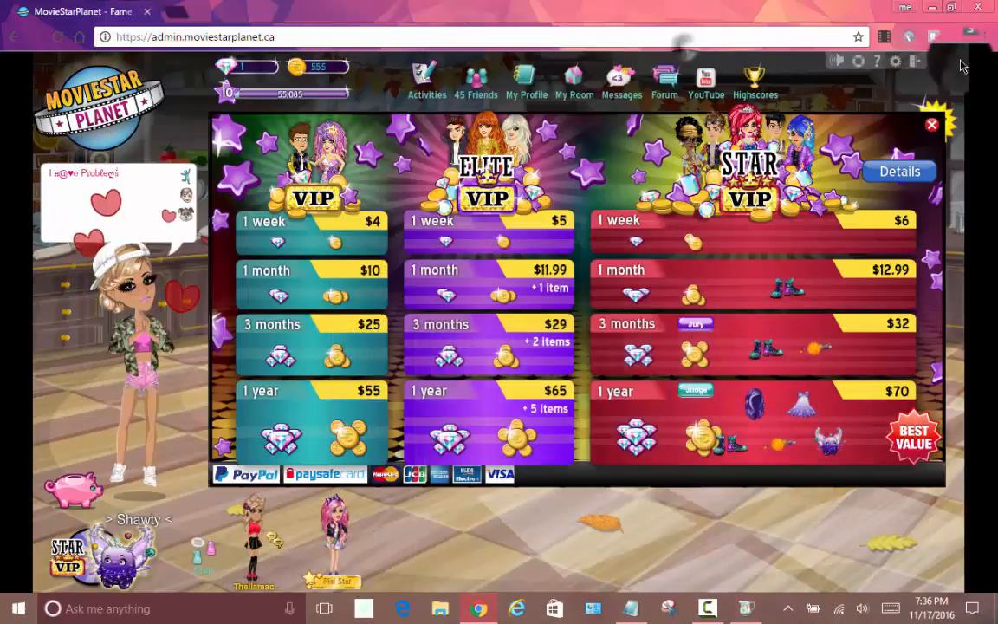
pyautogui.click(932, 124)
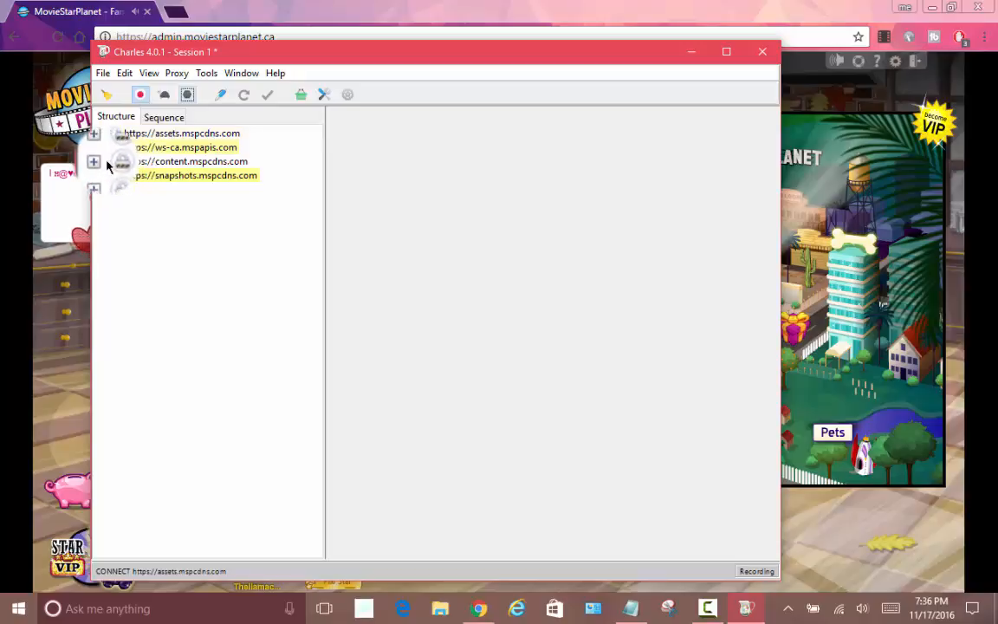
# Expand a captured MovieStarPlanet host in the Charles Structure tree
pyautogui.click(100, 133)
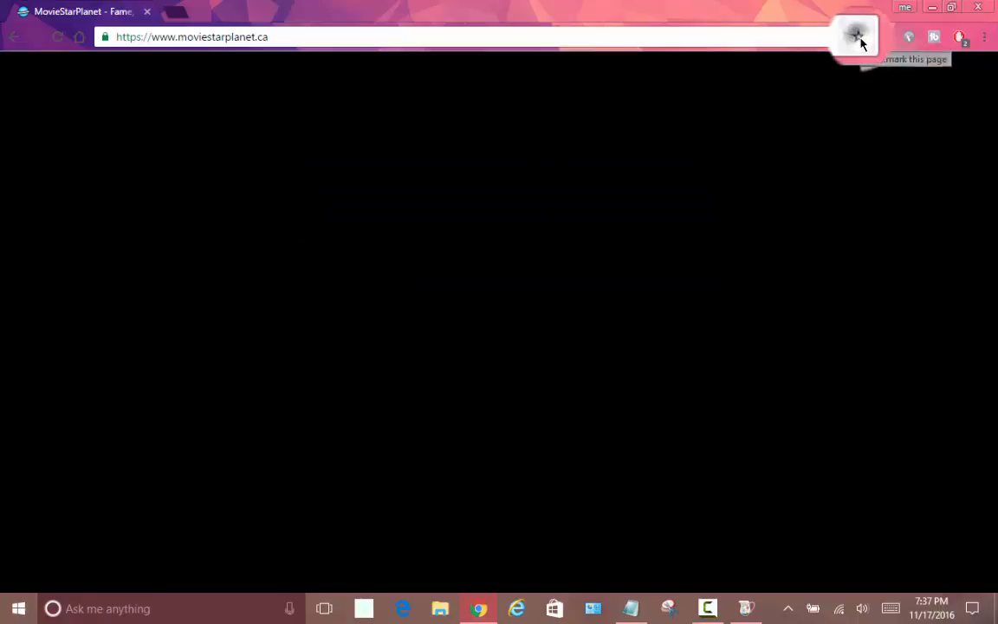
# Rename the new MovieStarPlanet bookmark to 'spchnange ♥' and confirm it
pyautogui.click(857, 36)
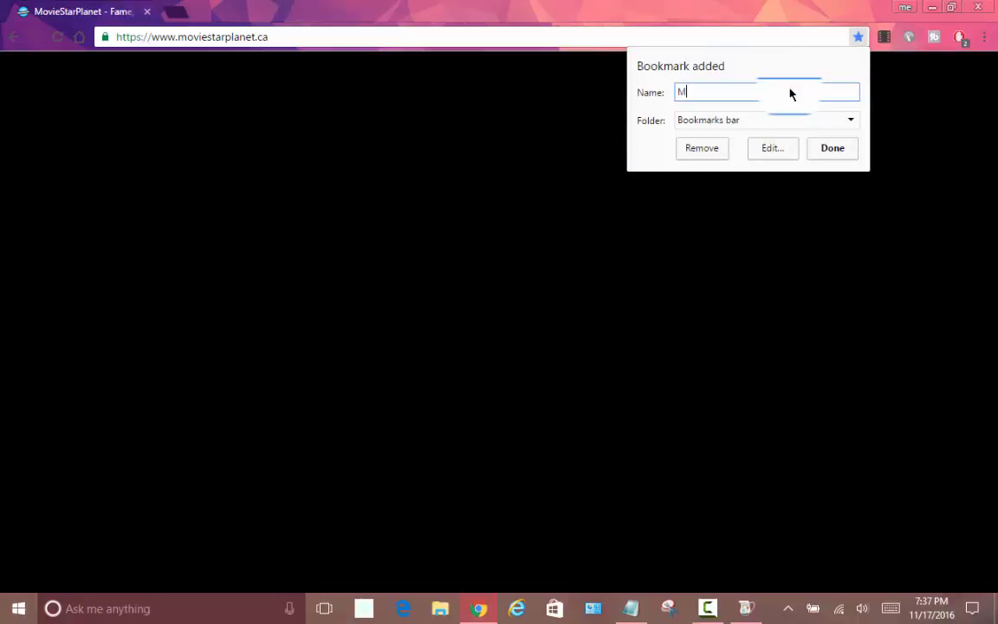
pyautogui.write('sp ♥')
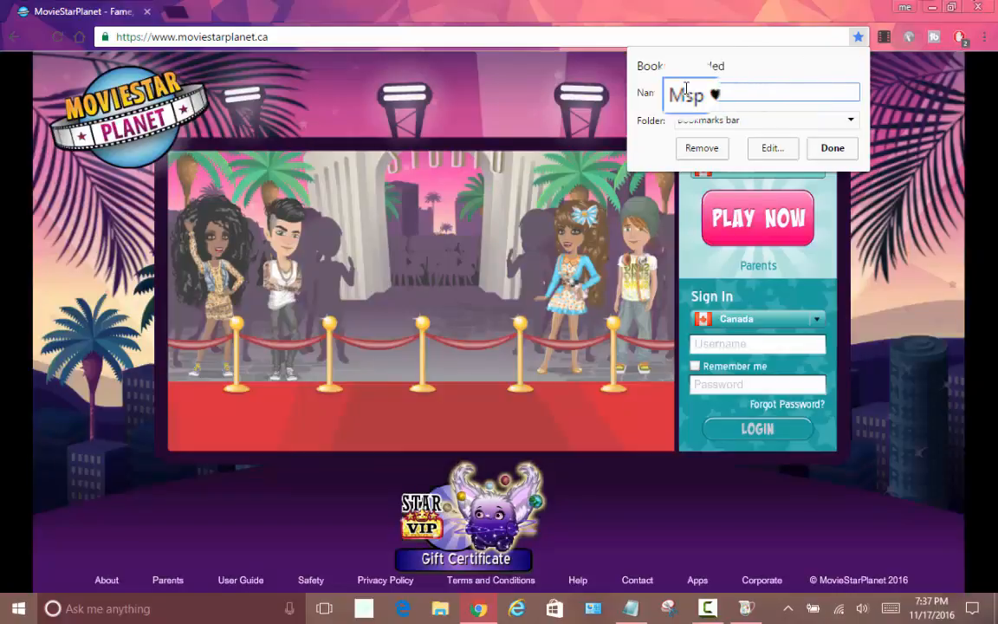
pyautogui.write('chn')
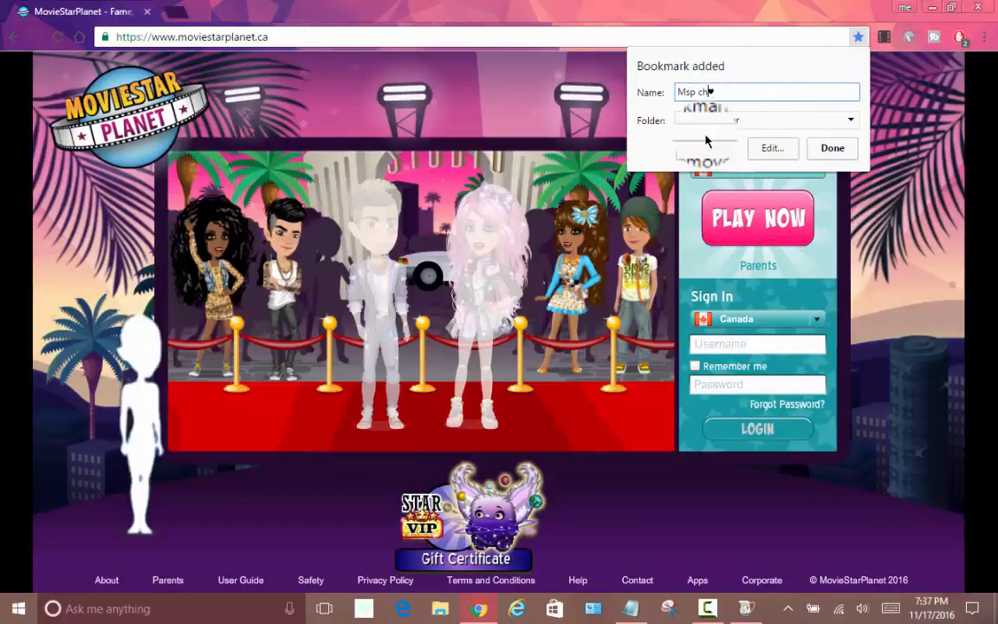
pyautogui.write('ange ♥')
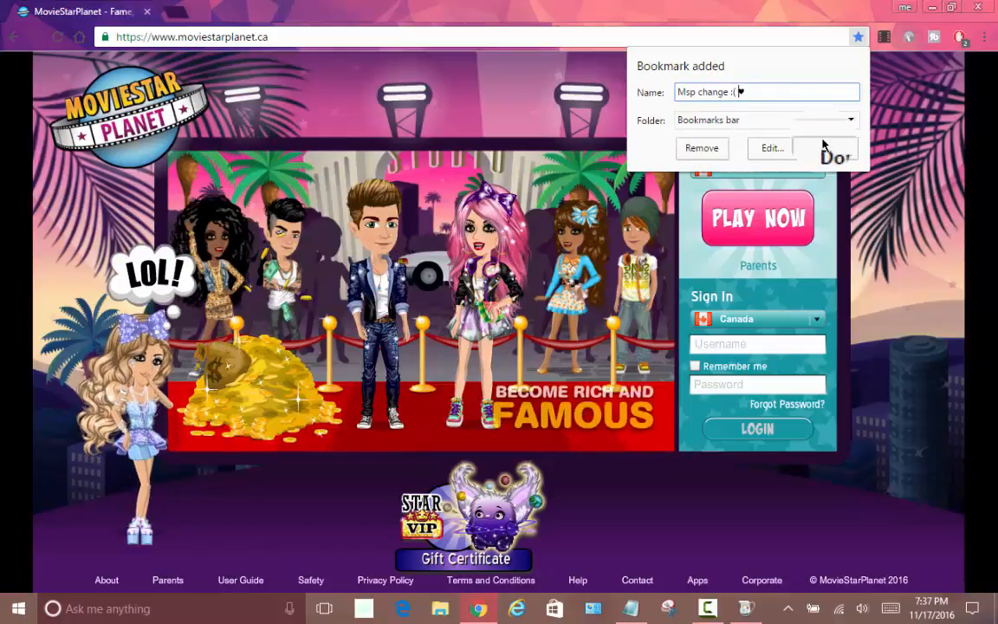
pyautogui.click(833, 156)
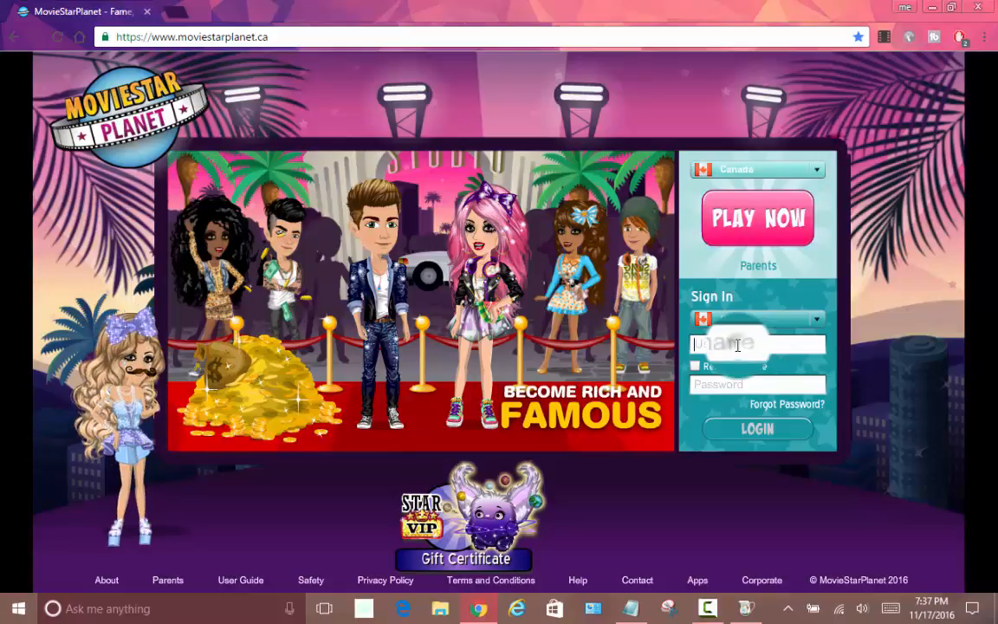
pyautogui.write('// n')
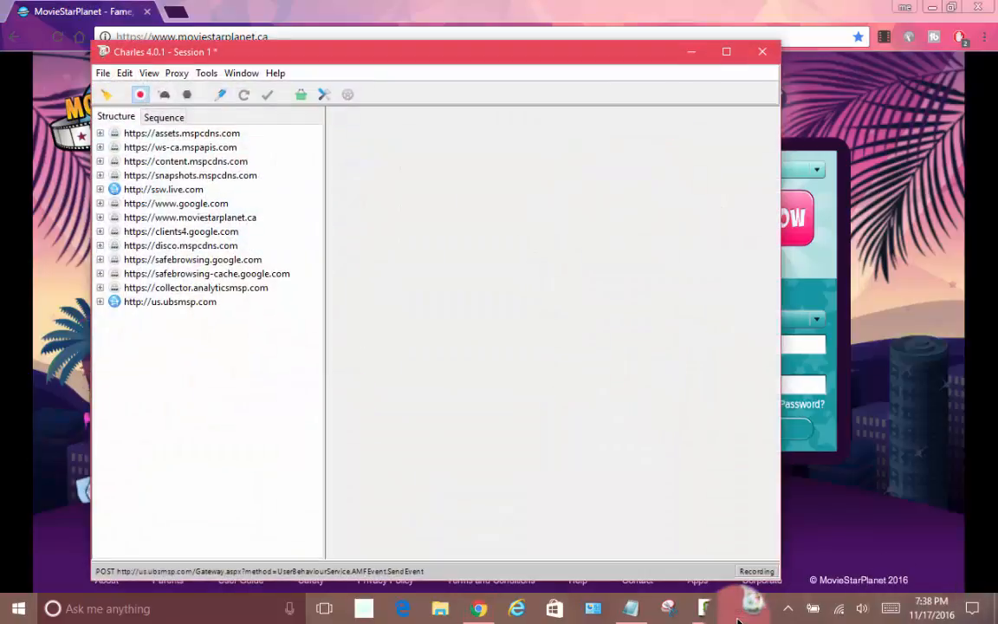
# Select the us.ubsmsp.com Gateway.aspx login request and view its response as AMF RPC
pyautogui.click(180, 147)
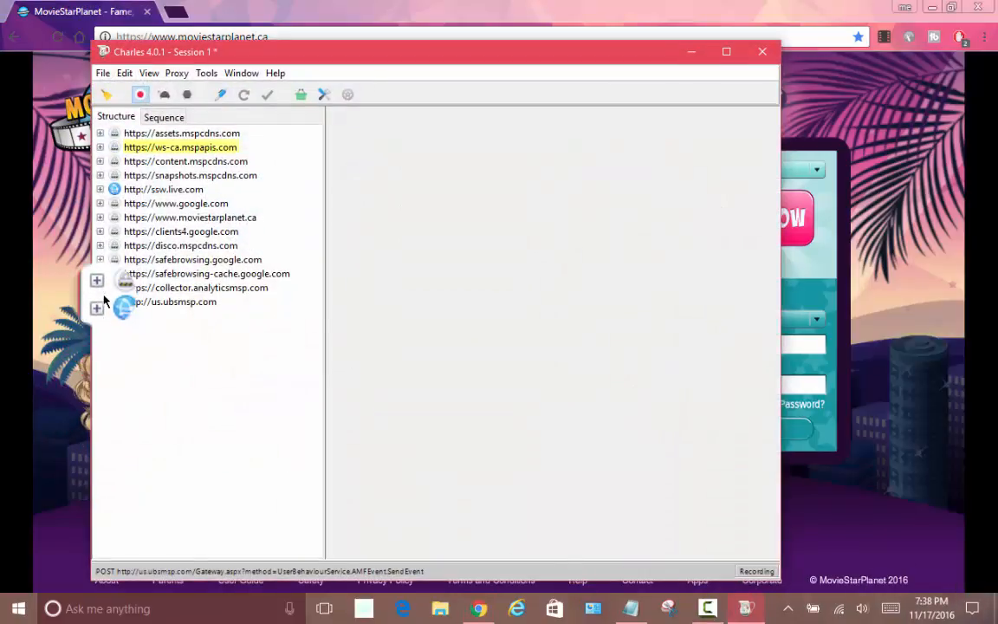
pyautogui.click(199, 315)
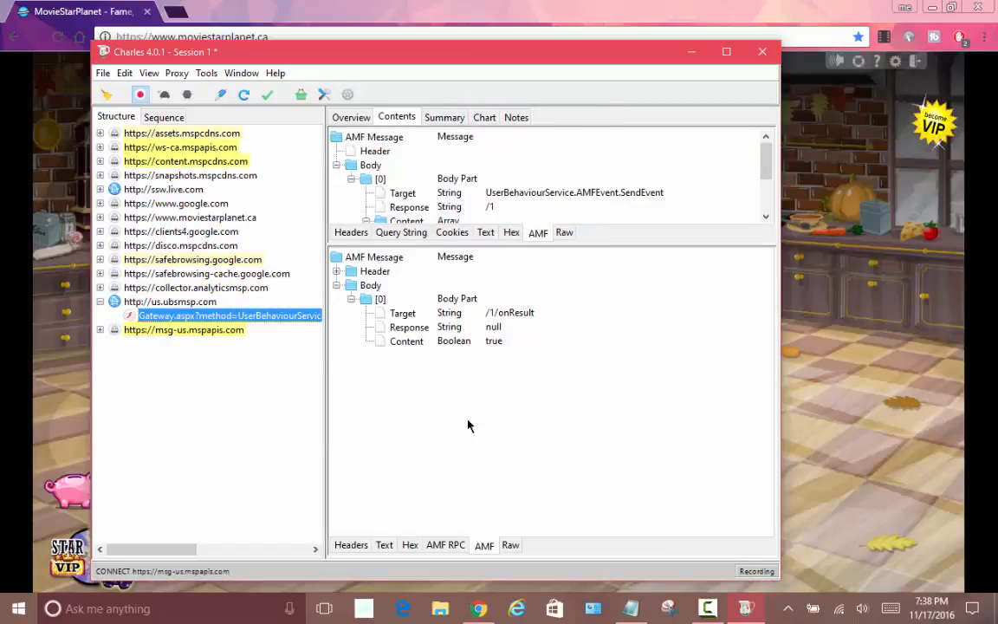
pyautogui.click(445, 544)
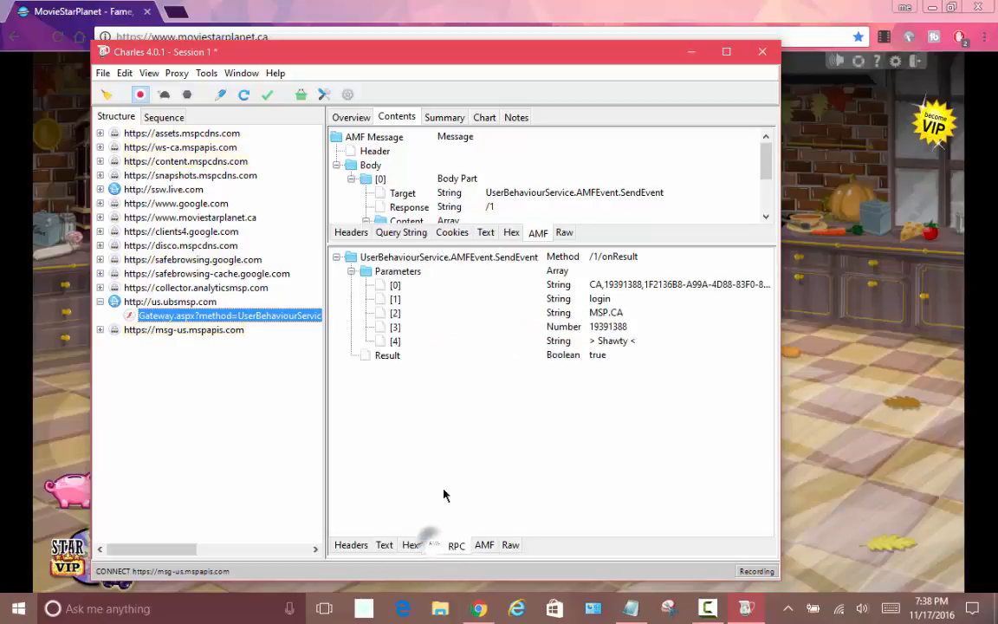
pyautogui.click(182, 132)
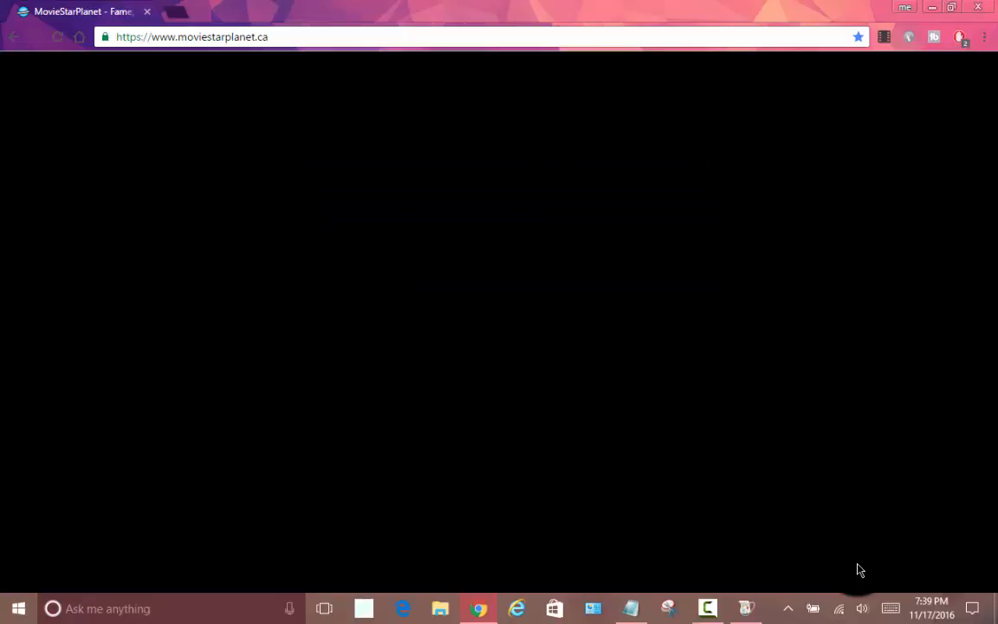
pyautogui.moveTo(232, 174)
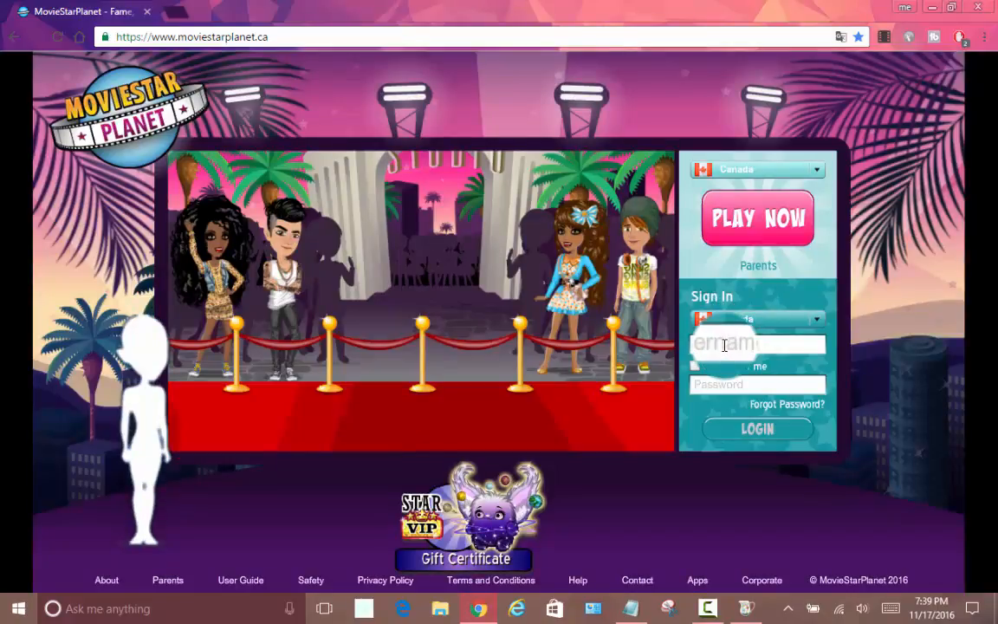
# Enter username 'shawty' and its password, then log in to the game
pyautogui.write('shawty')
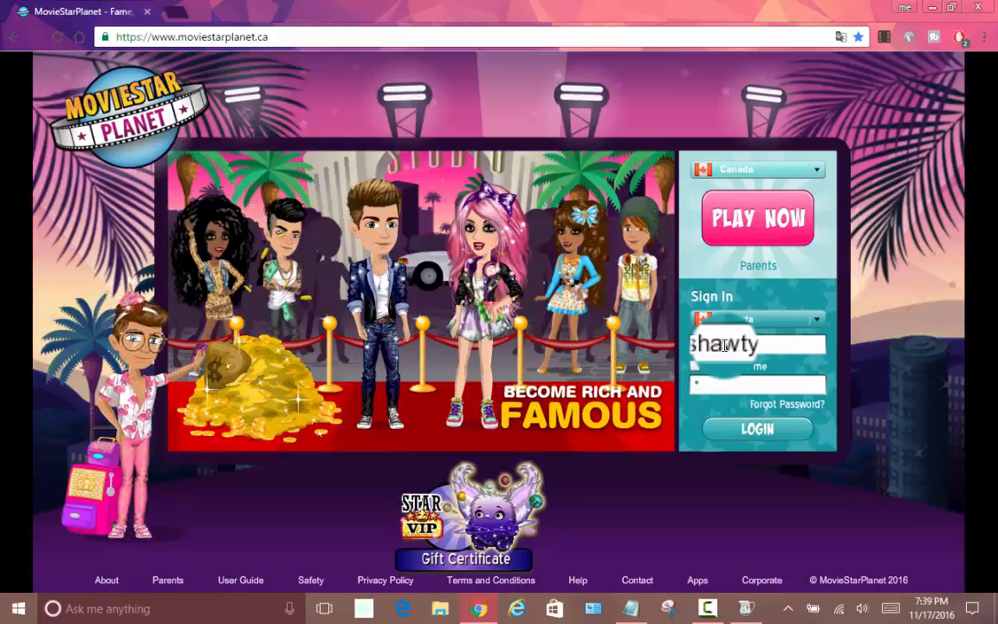
pyautogui.write('password')
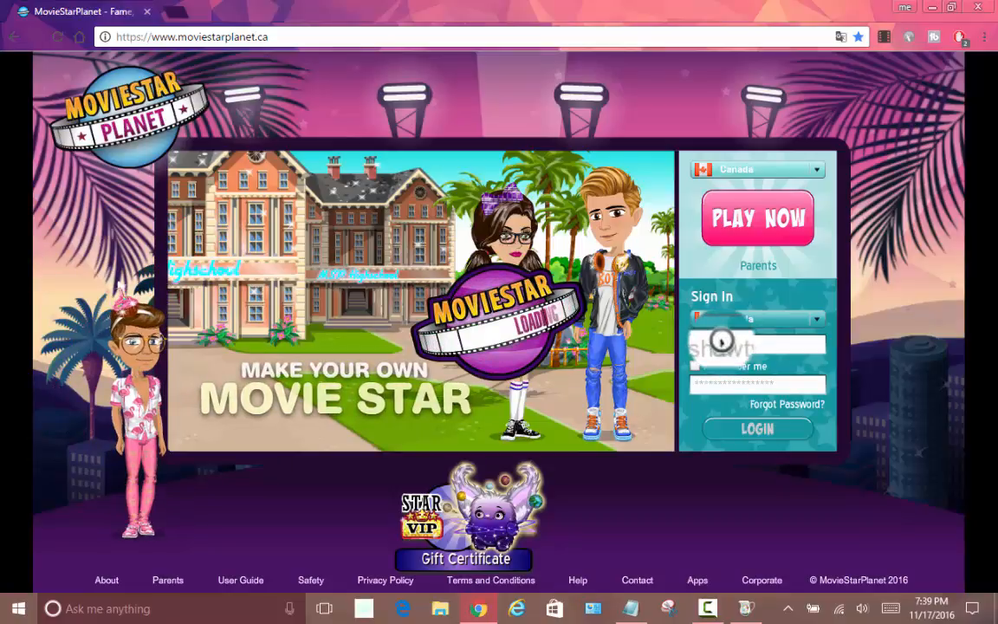
pyautogui.click(756, 428)
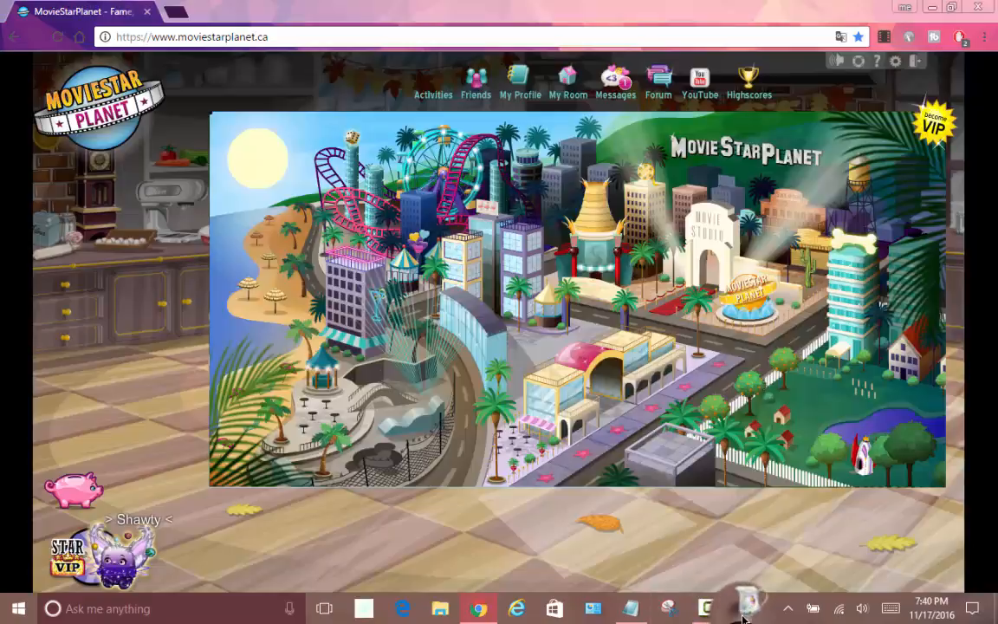
# Close the Movies news popup and open the 'become VIP' price list
pyautogui.click(747, 607)
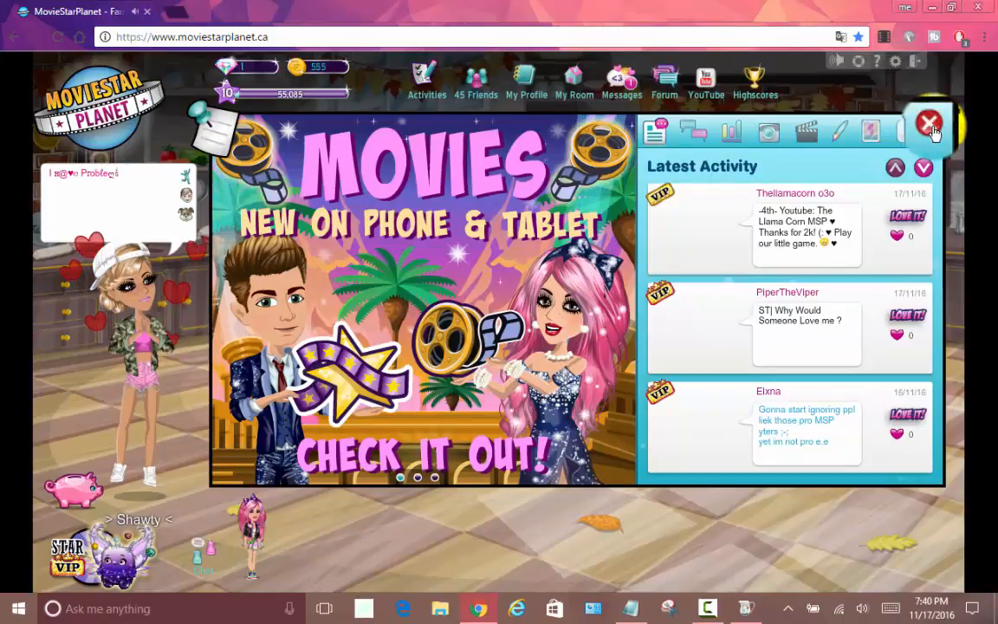
pyautogui.click(927, 123)
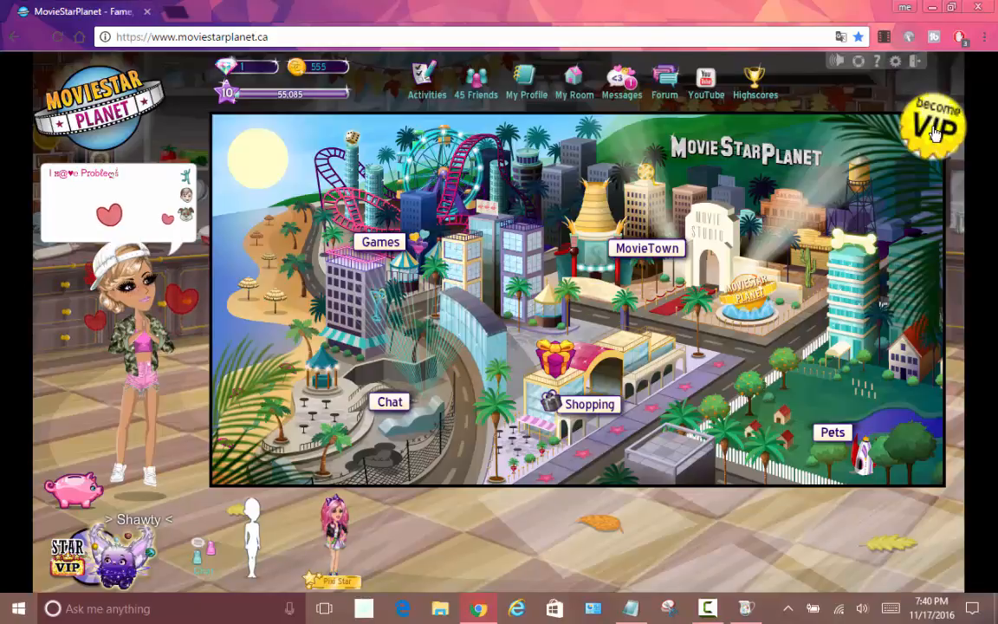
pyautogui.click(935, 127)
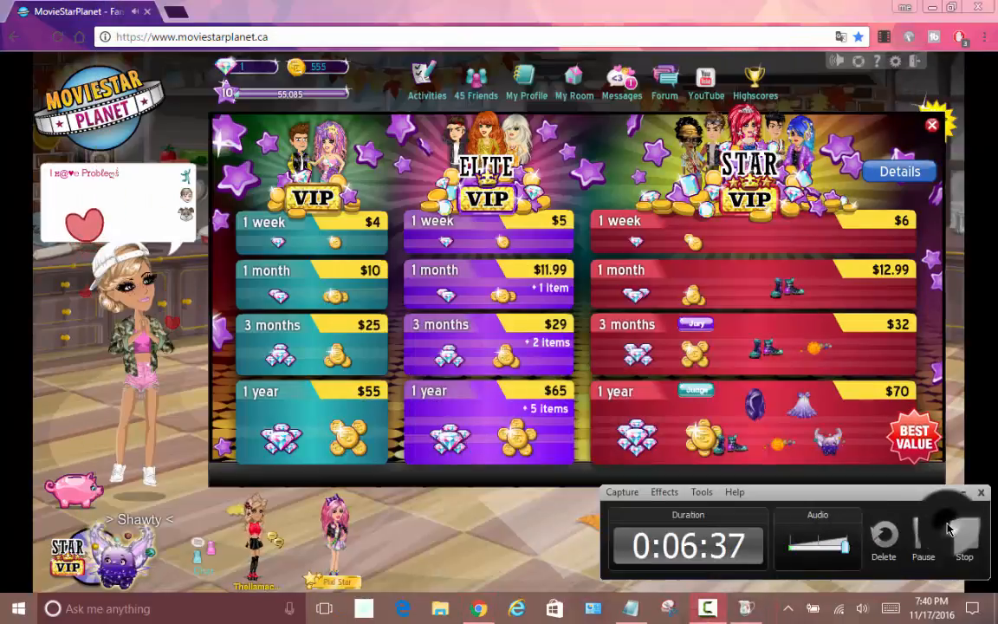
pyautogui.click(931, 125)
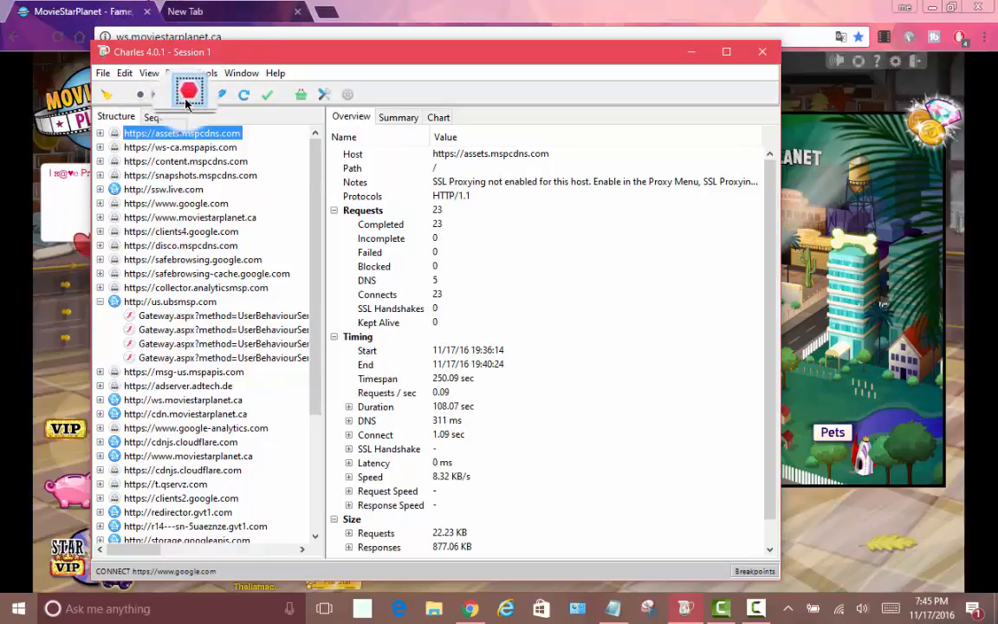
# Enable breakpoints in Charles and minimize its window to return to the game
pyautogui.click(189, 94)
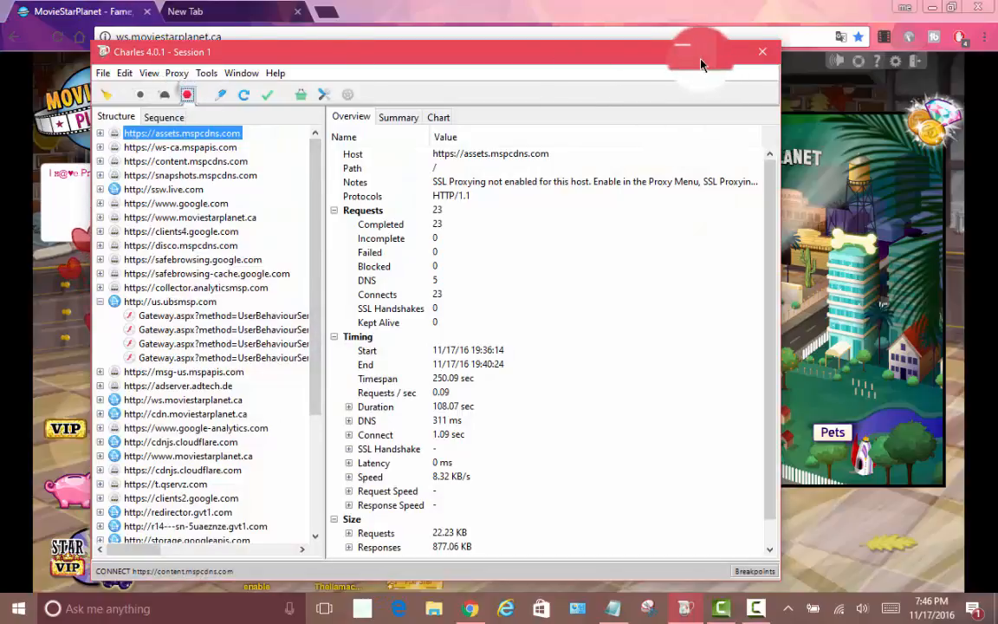
pyautogui.click(762, 51)
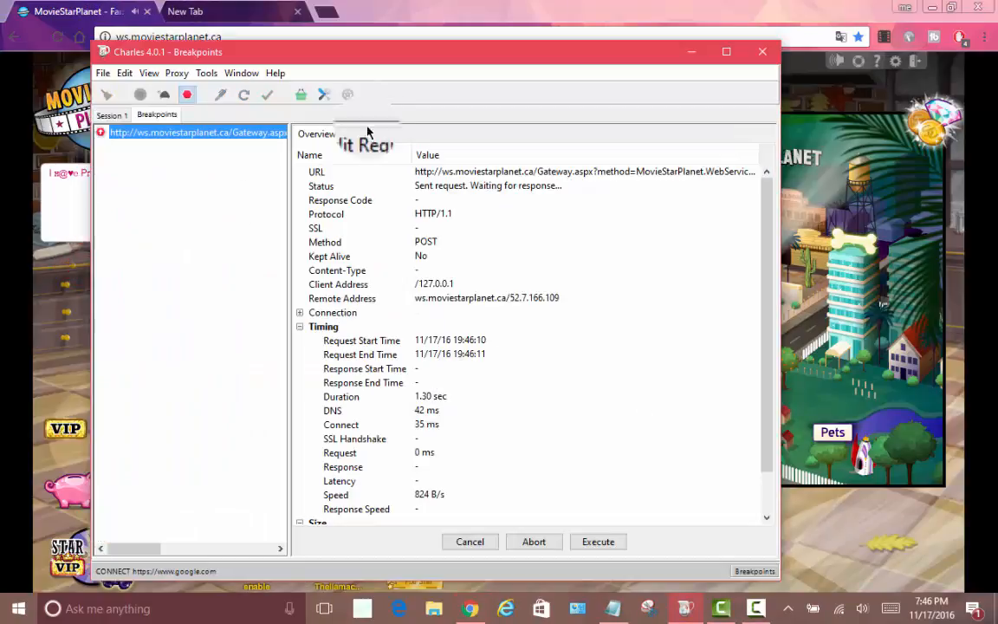
# Let the intercepted request through, then change the award response's Starcoins from 10 to 100000 and send it
pyautogui.click(370, 133)
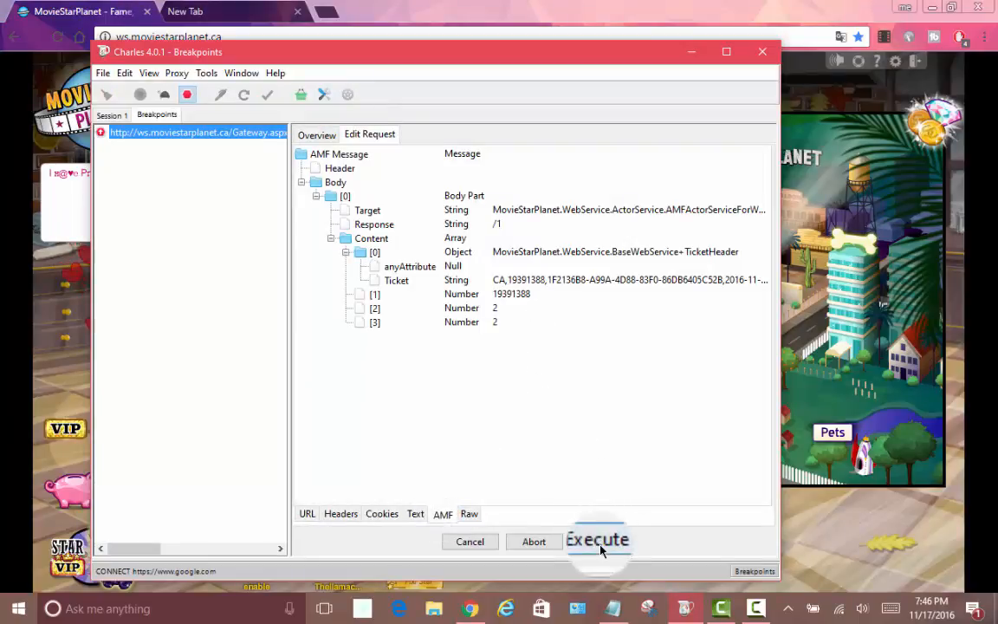
pyautogui.click(597, 540)
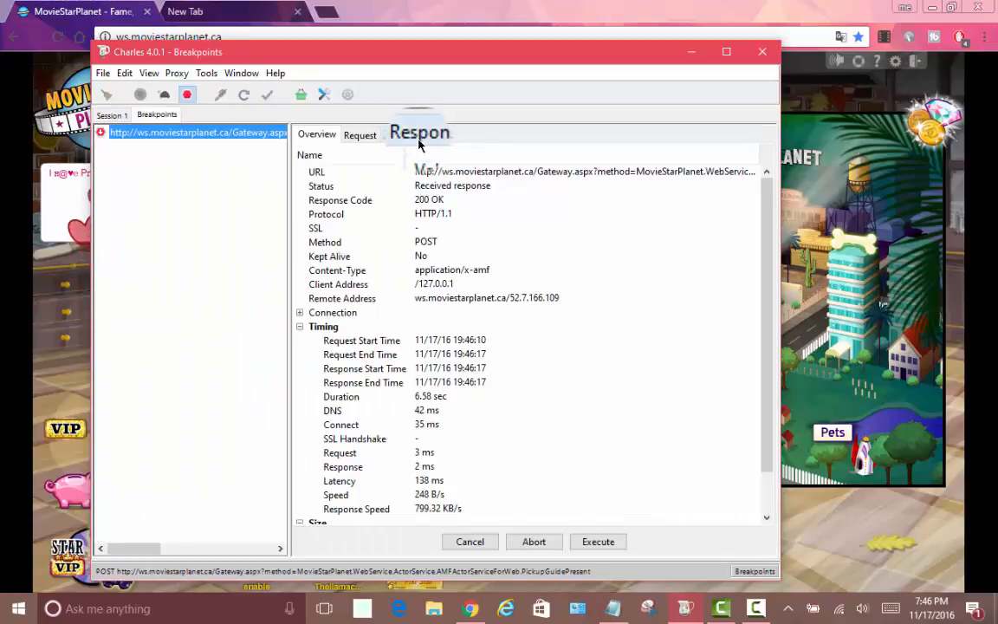
pyautogui.click(418, 132)
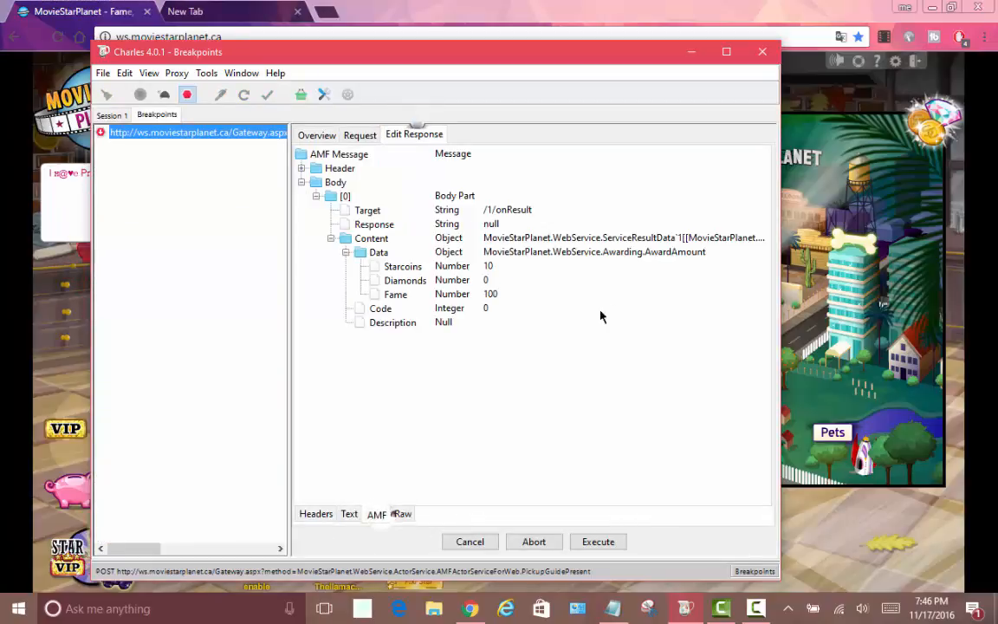
pyautogui.doubleClick(490, 294)
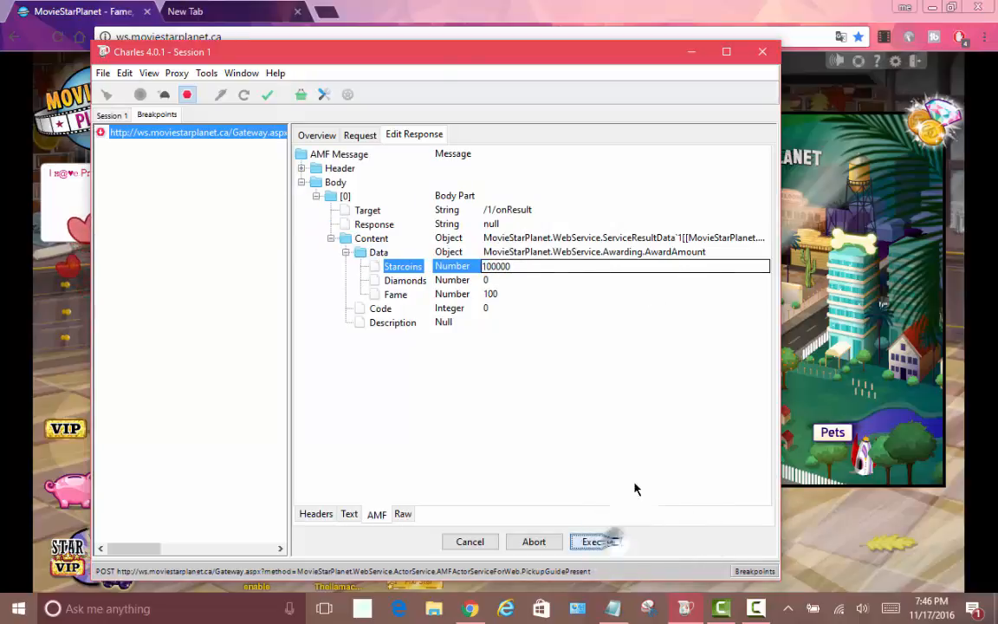
pyautogui.click(592, 541)
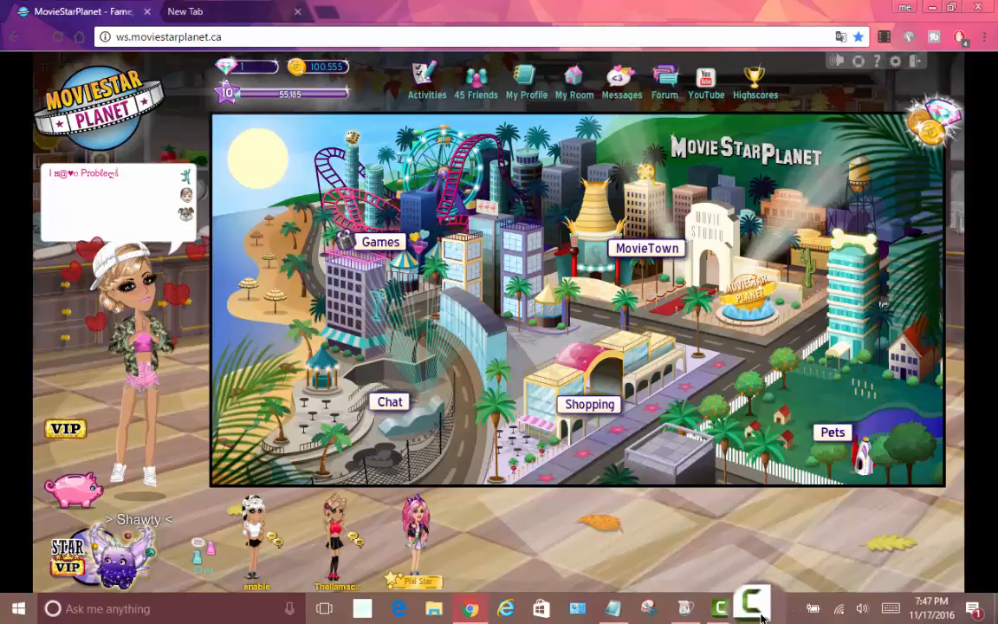
pyautogui.click(755, 607)
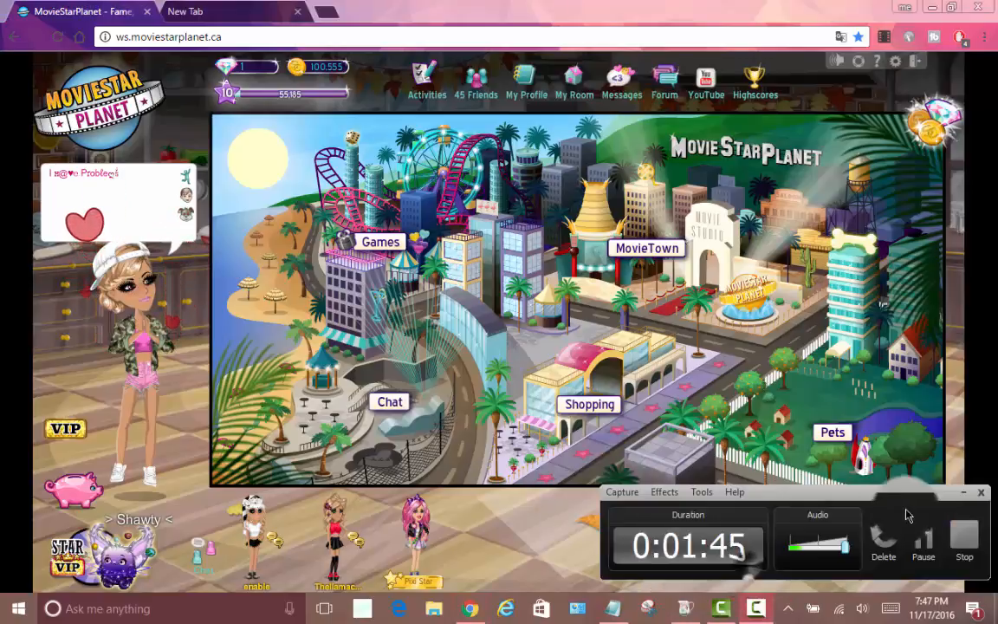